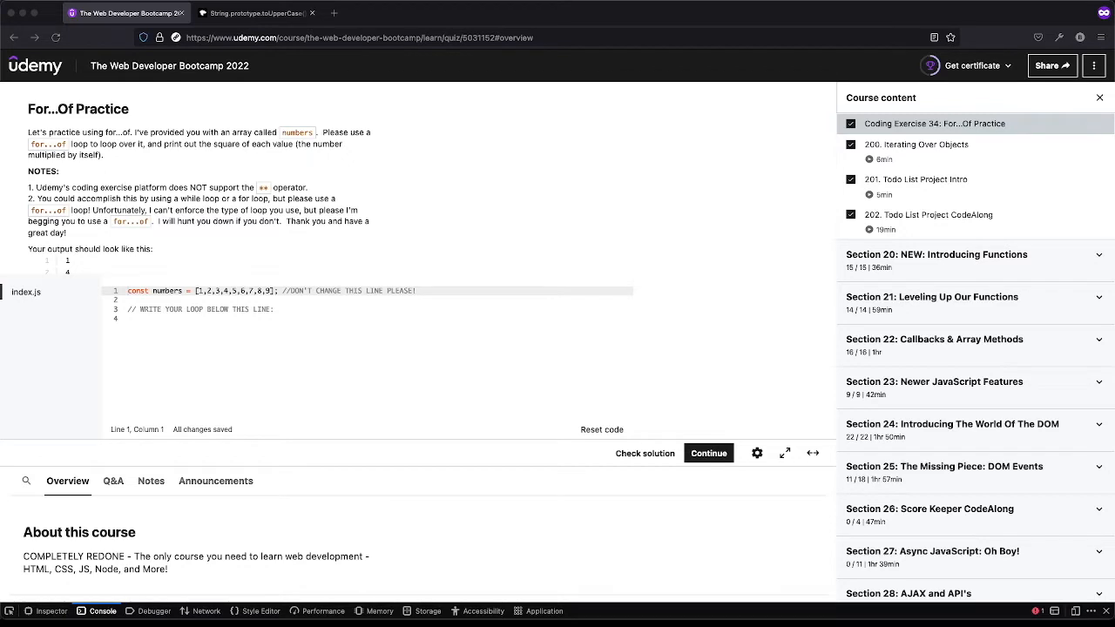
mouse_move(426, 253)
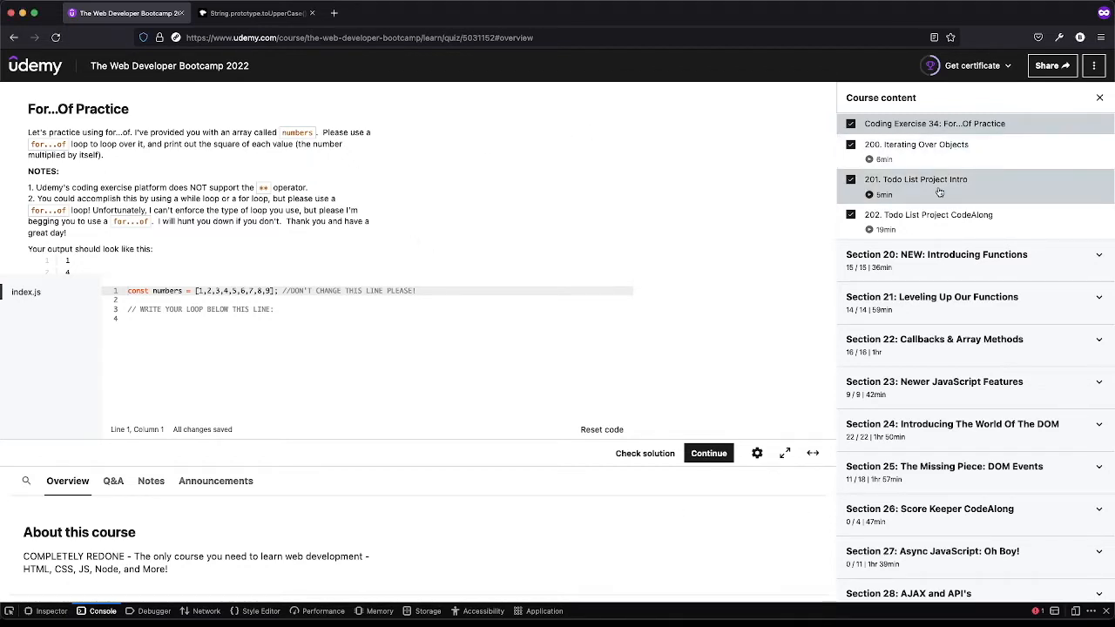
Study MDN's for...of example, highlighting array1, then return to the Udemy exercise
scroll("down", 3)
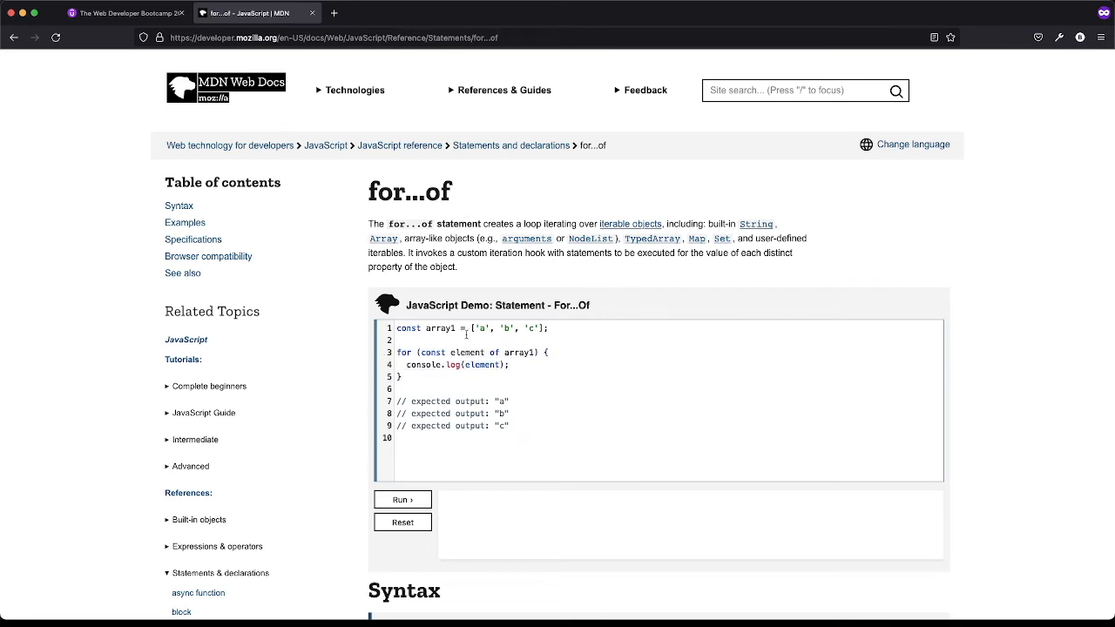
double_click(441, 328)
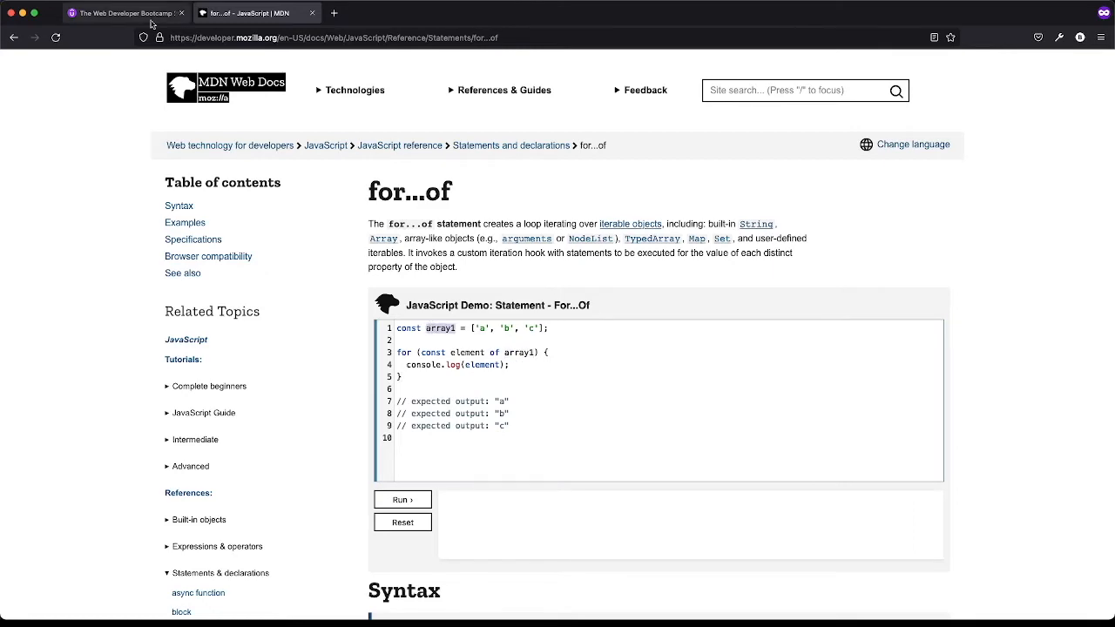
left_click(121, 12)
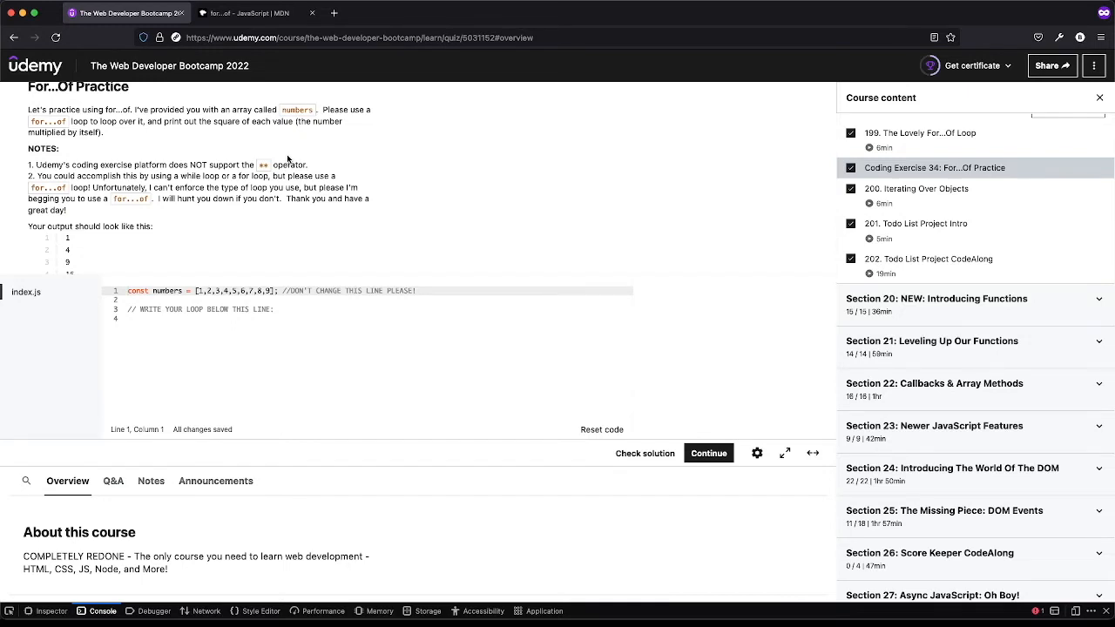
mouse_move(391, 162)
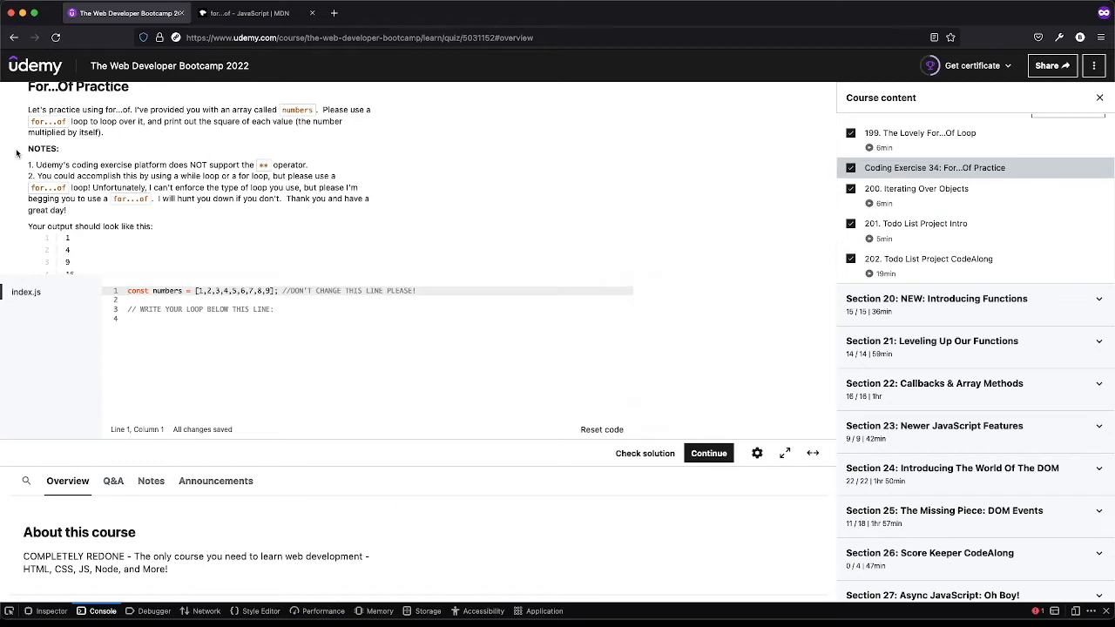
mouse_move(199, 212)
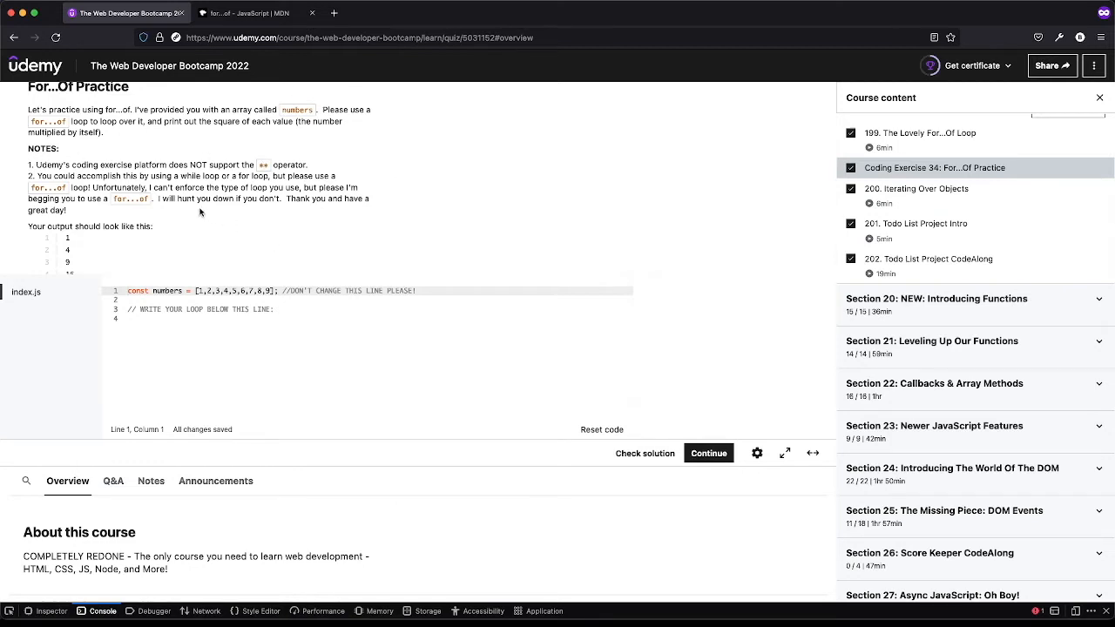
scroll("down", 3)
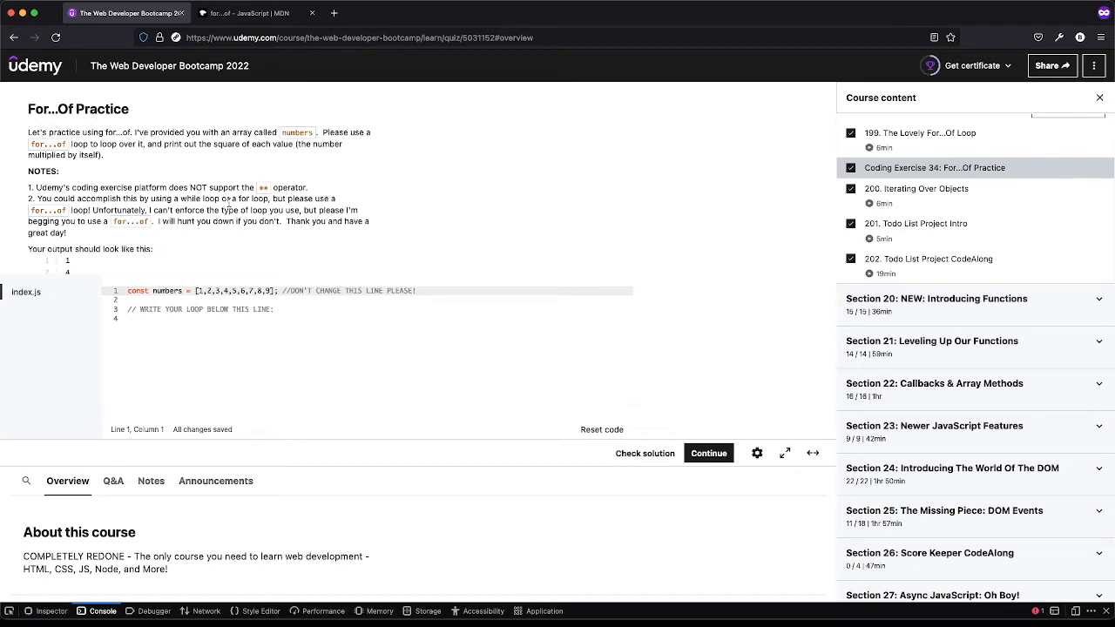
mouse_move(37, 185)
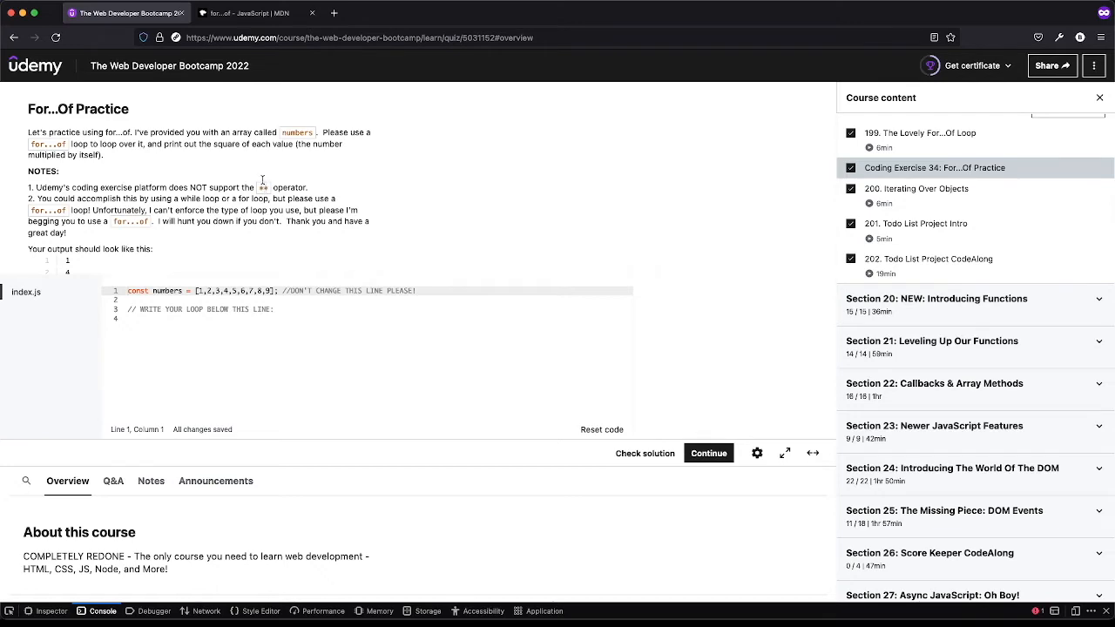
left_click(244, 12)
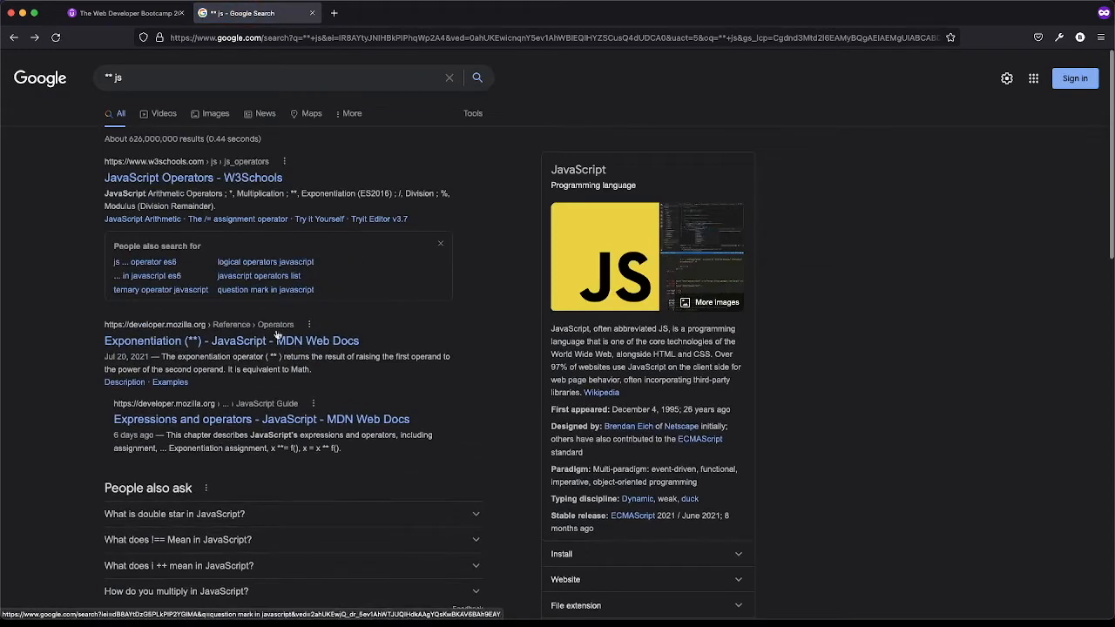
Read MDN's Exponentiation (**) page, then return to the Udemy exercise
left_click(232, 340)
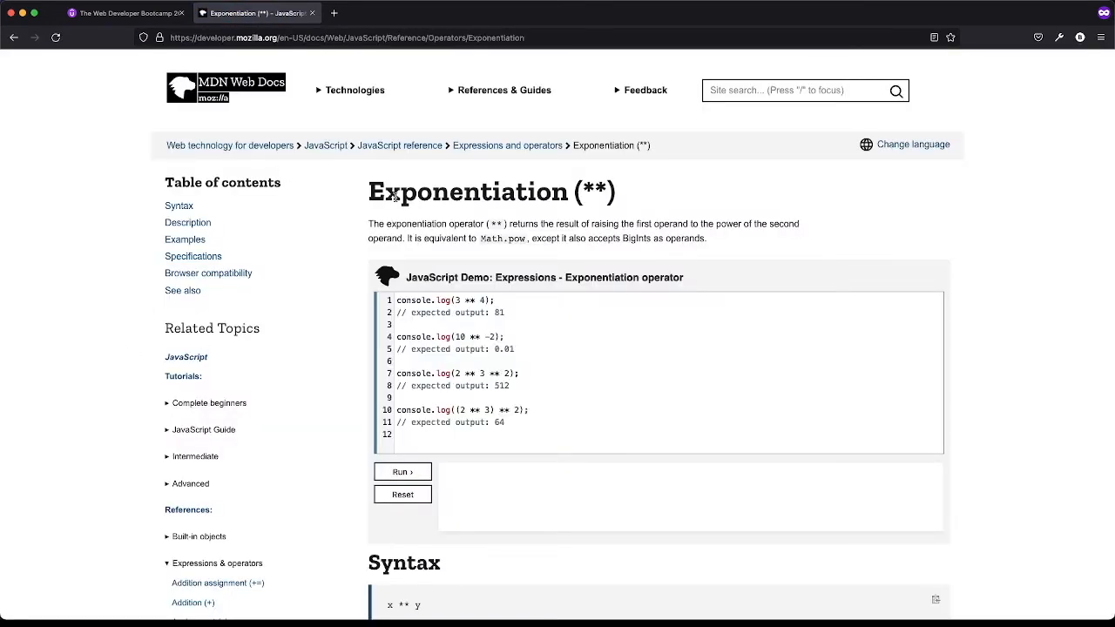
mouse_move(357, 199)
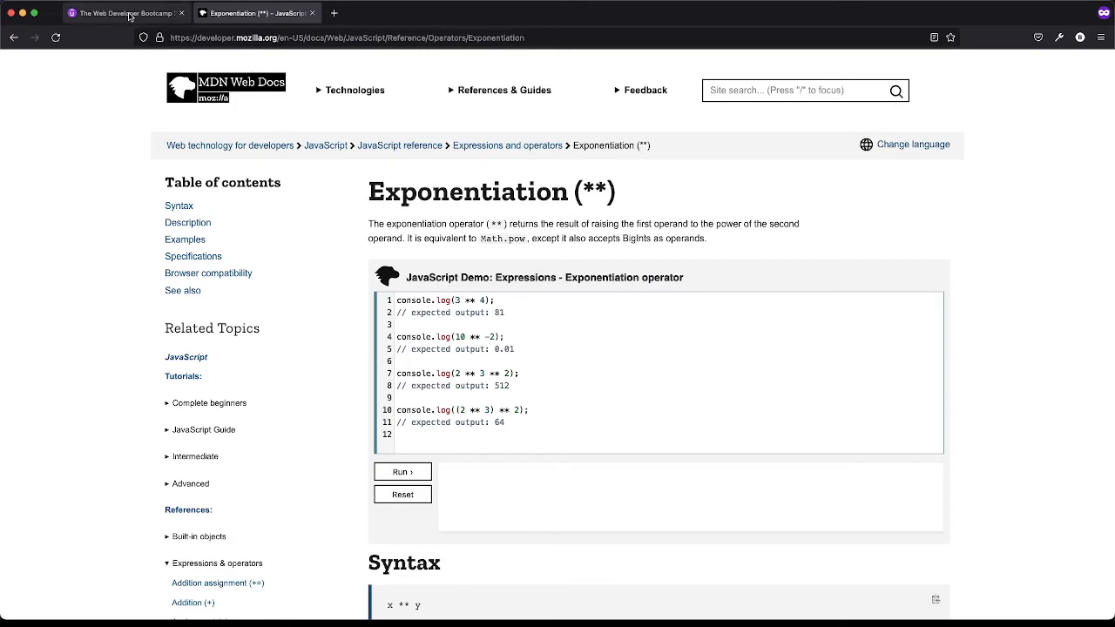
left_click(122, 12)
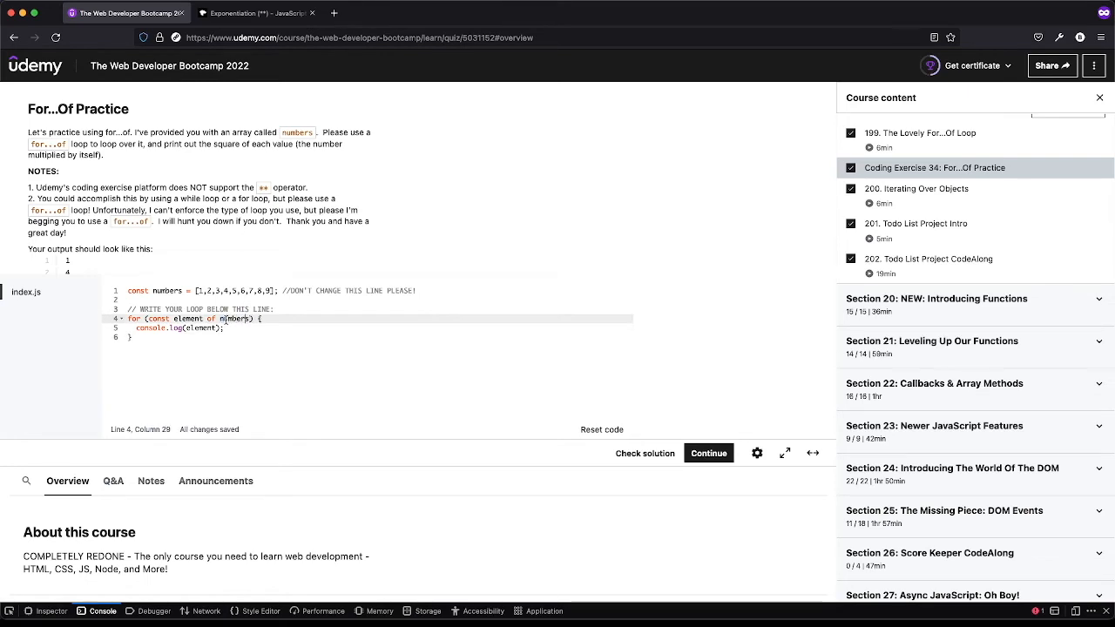
Change the loop's log call to console.log(element * element)
double_click(191, 317)
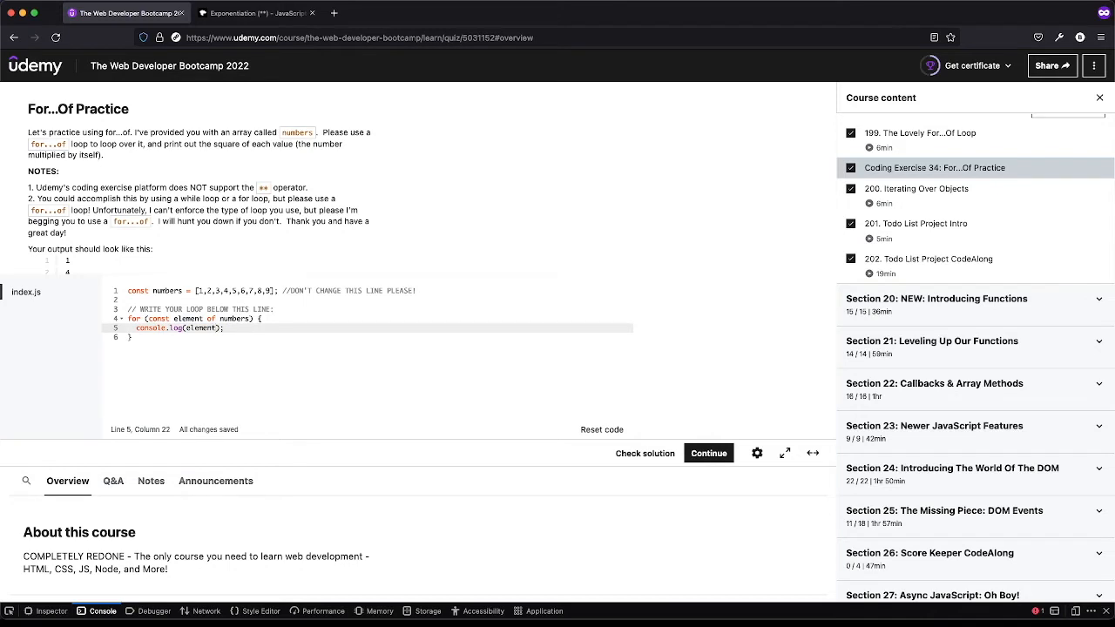
type("* element")
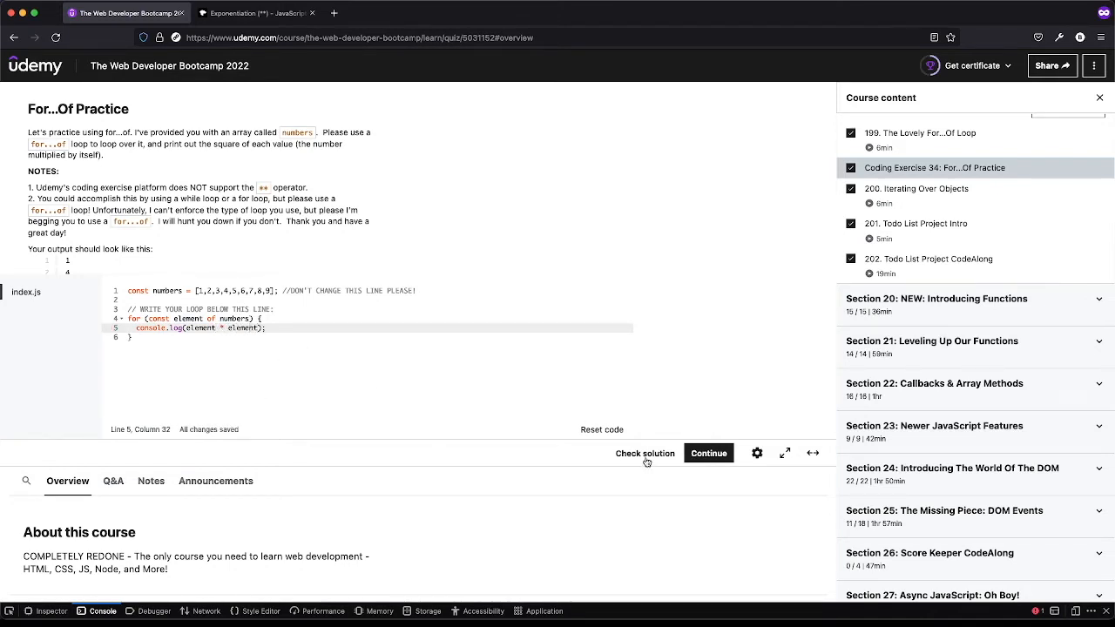
scroll("down", 3)
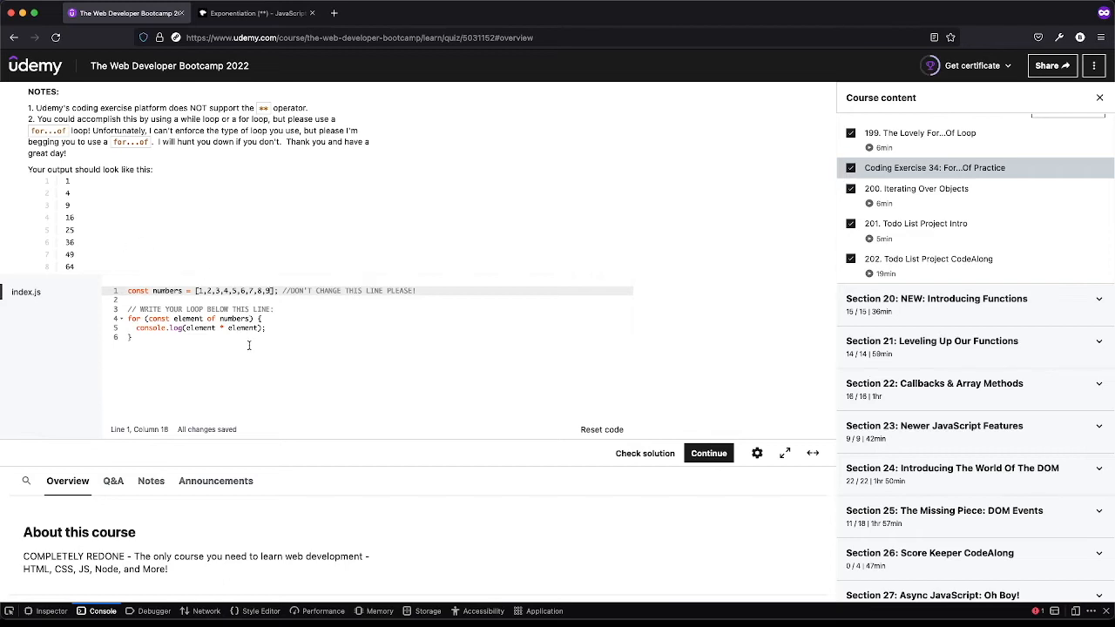
mouse_move(688, 483)
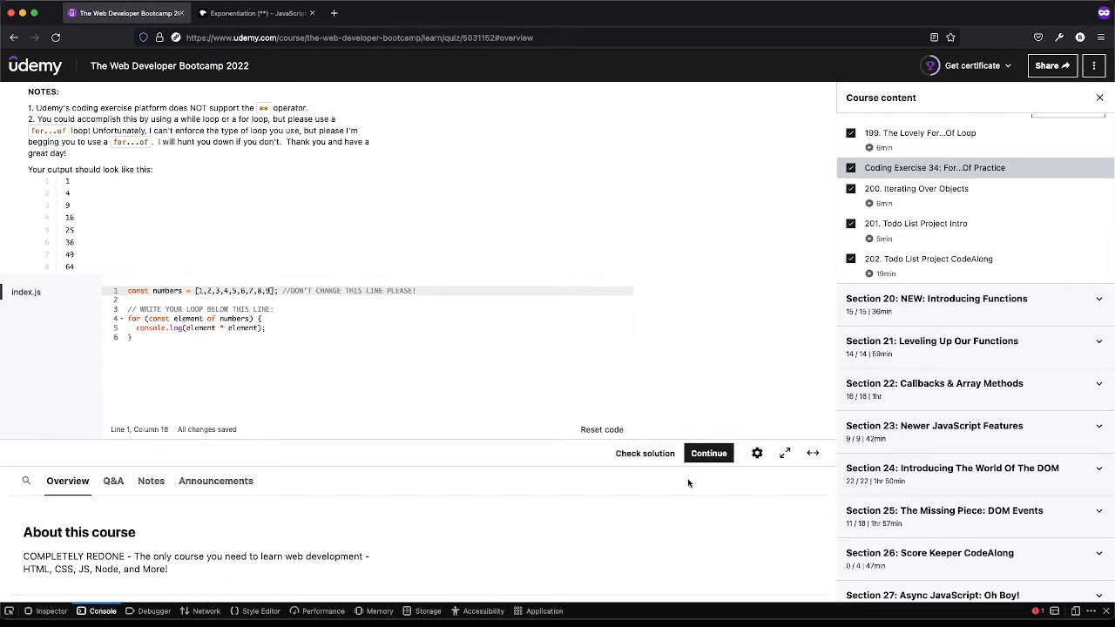
Run Check solution to get 'Well done, your solution is correct!'
left_click(645, 452)
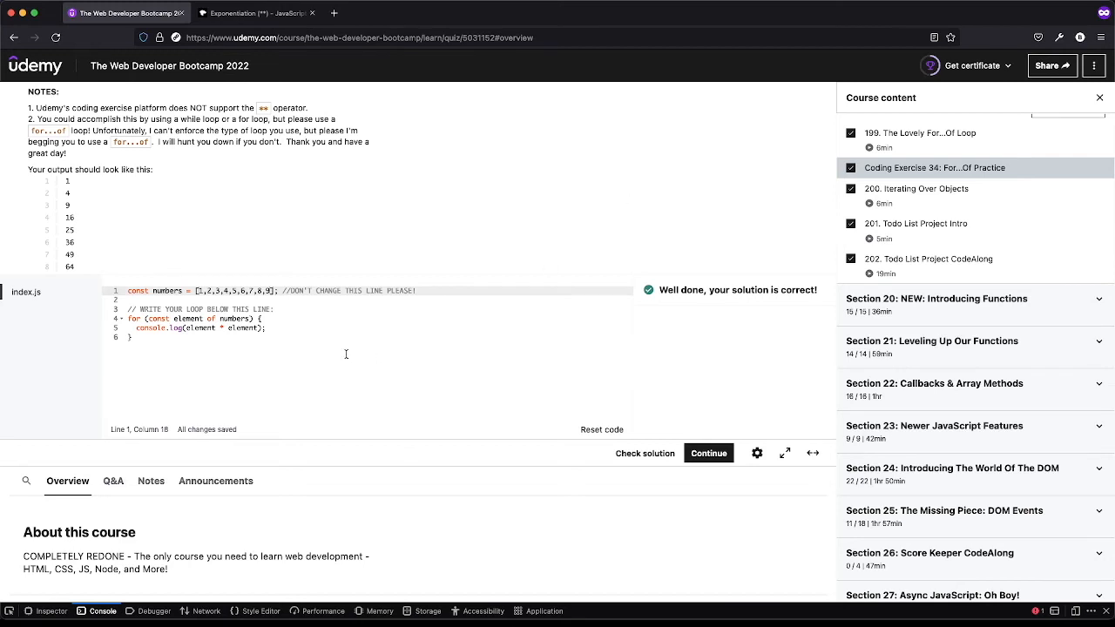
left_click(131, 337)
type("for")
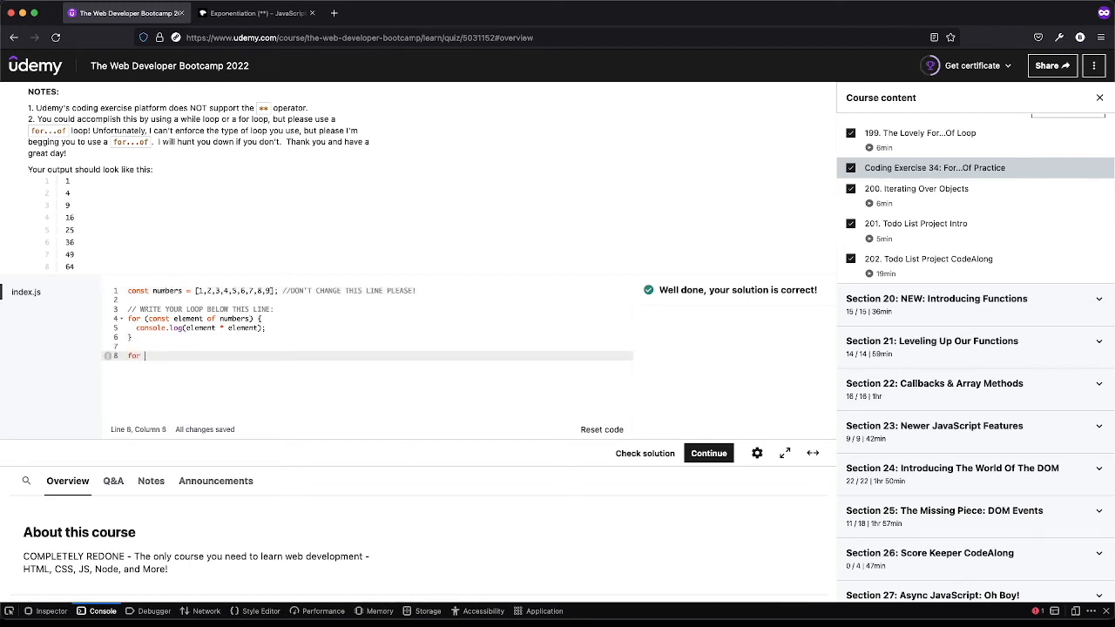
type("(let i = 0")
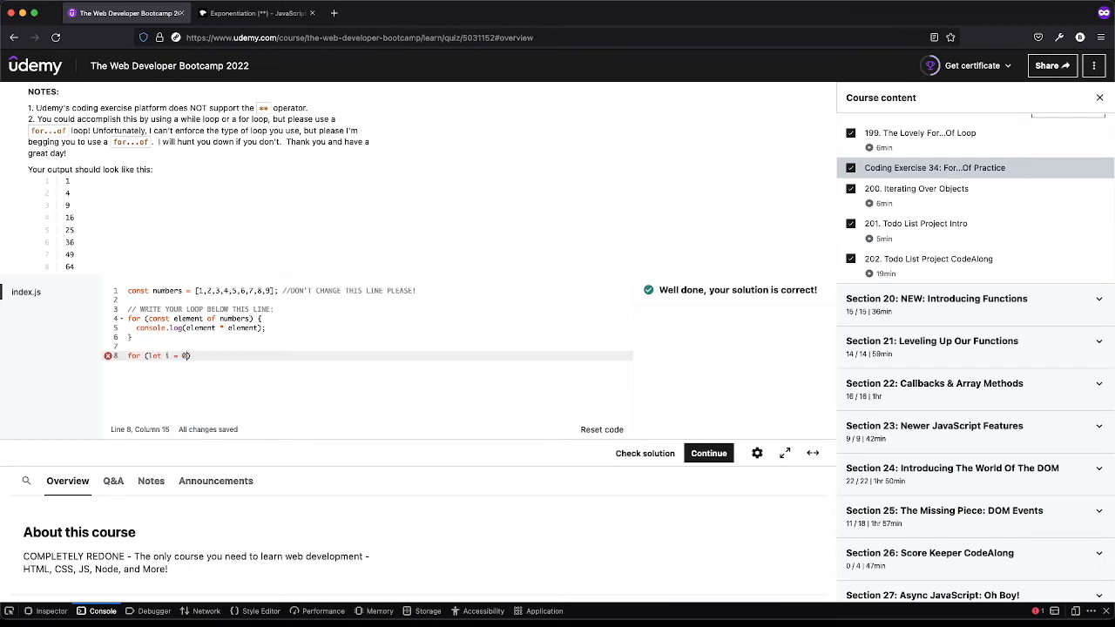
type(";")
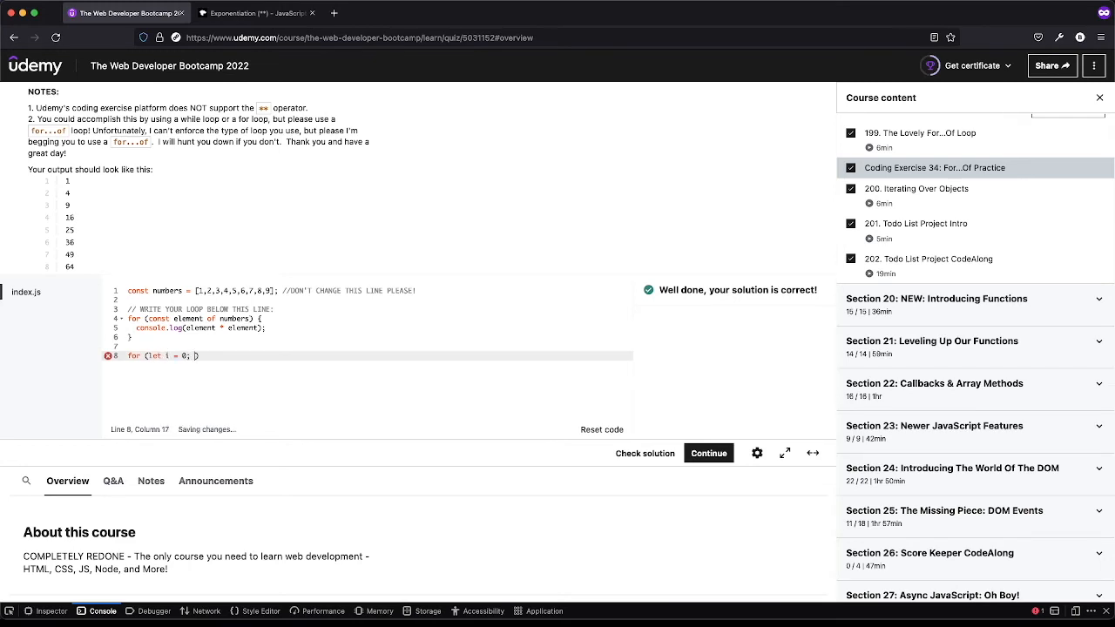
type("i < leng")
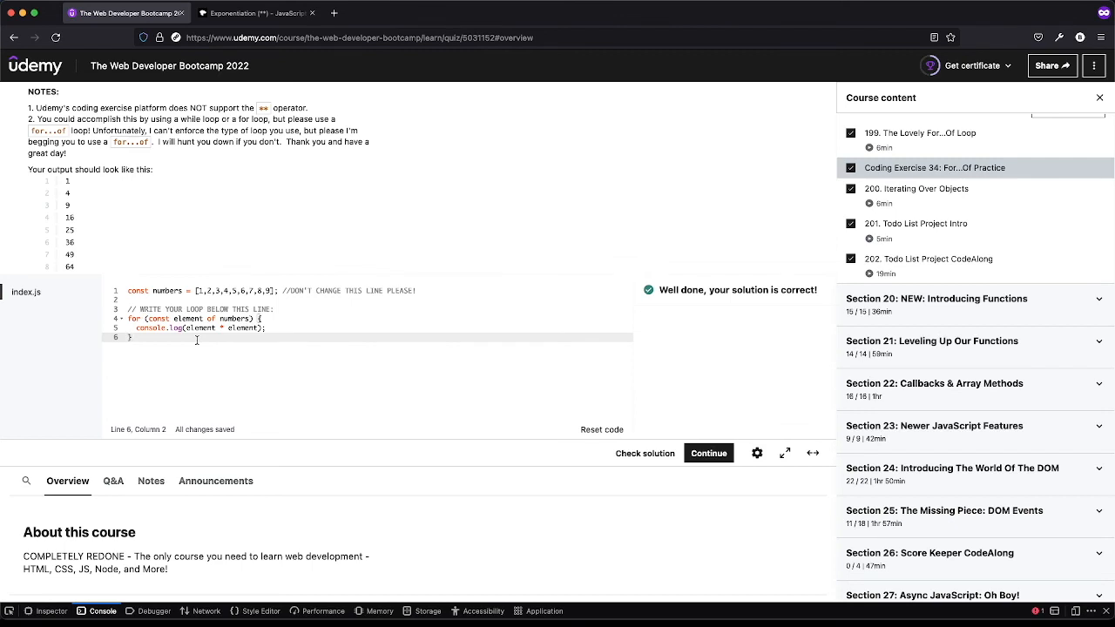
mouse_move(256, 347)
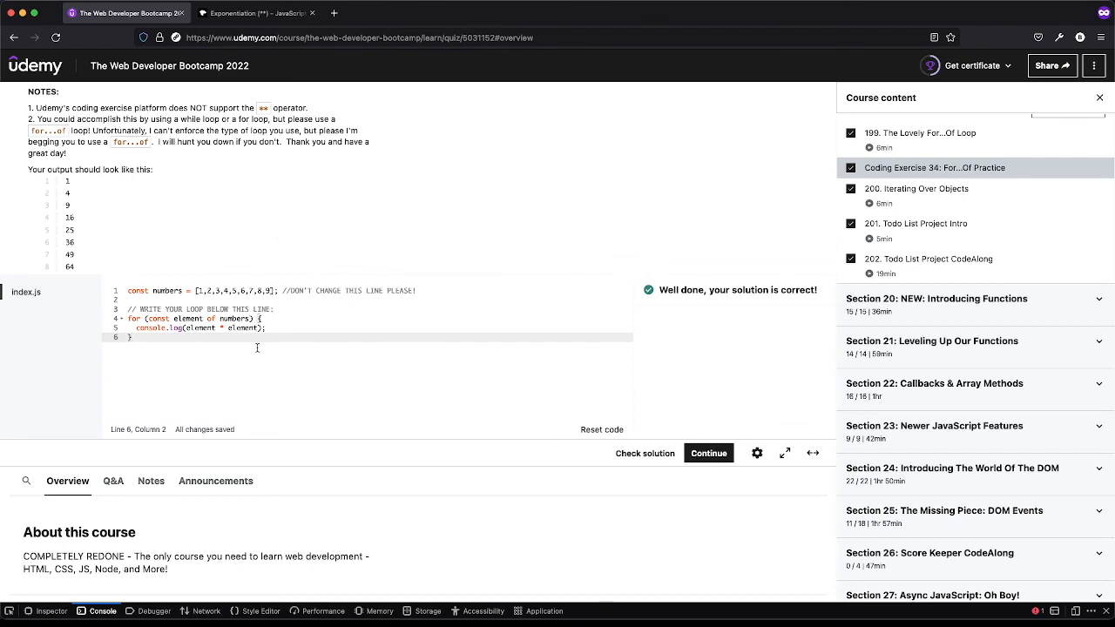